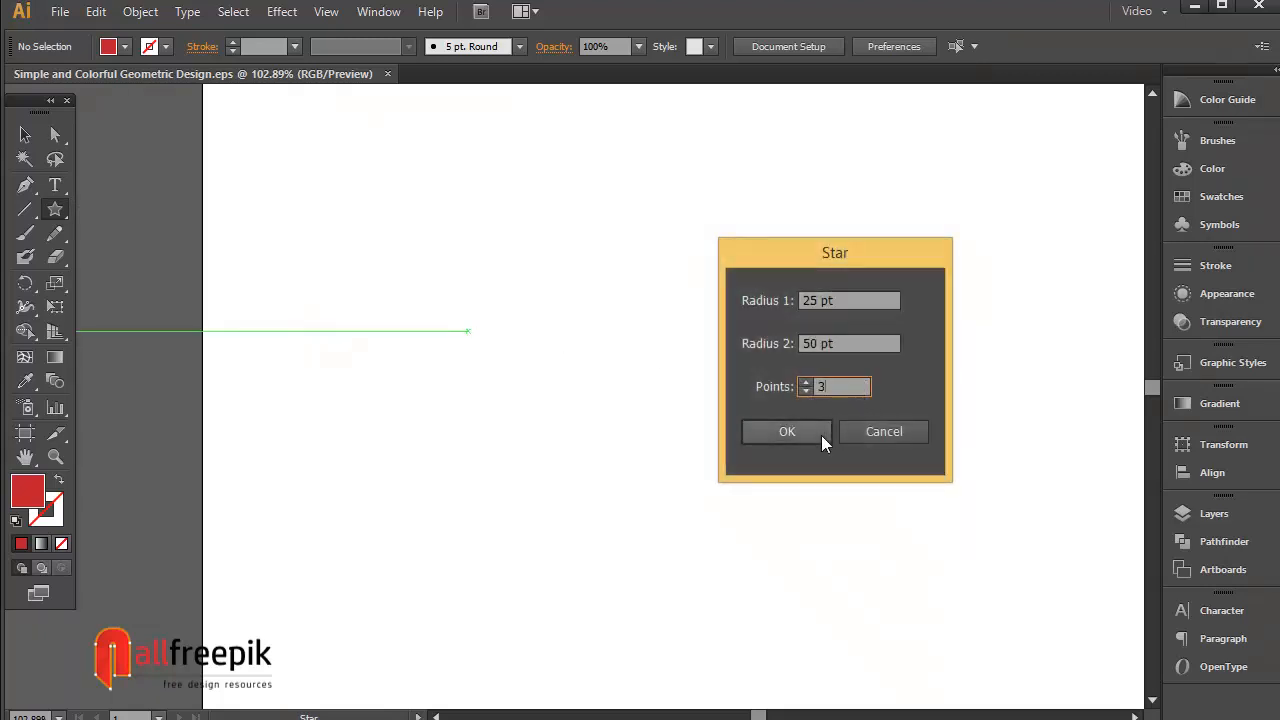
Step: Confirm a 3-point star as a triangle and thicken the remaining V outline's stroke
click(788, 432)
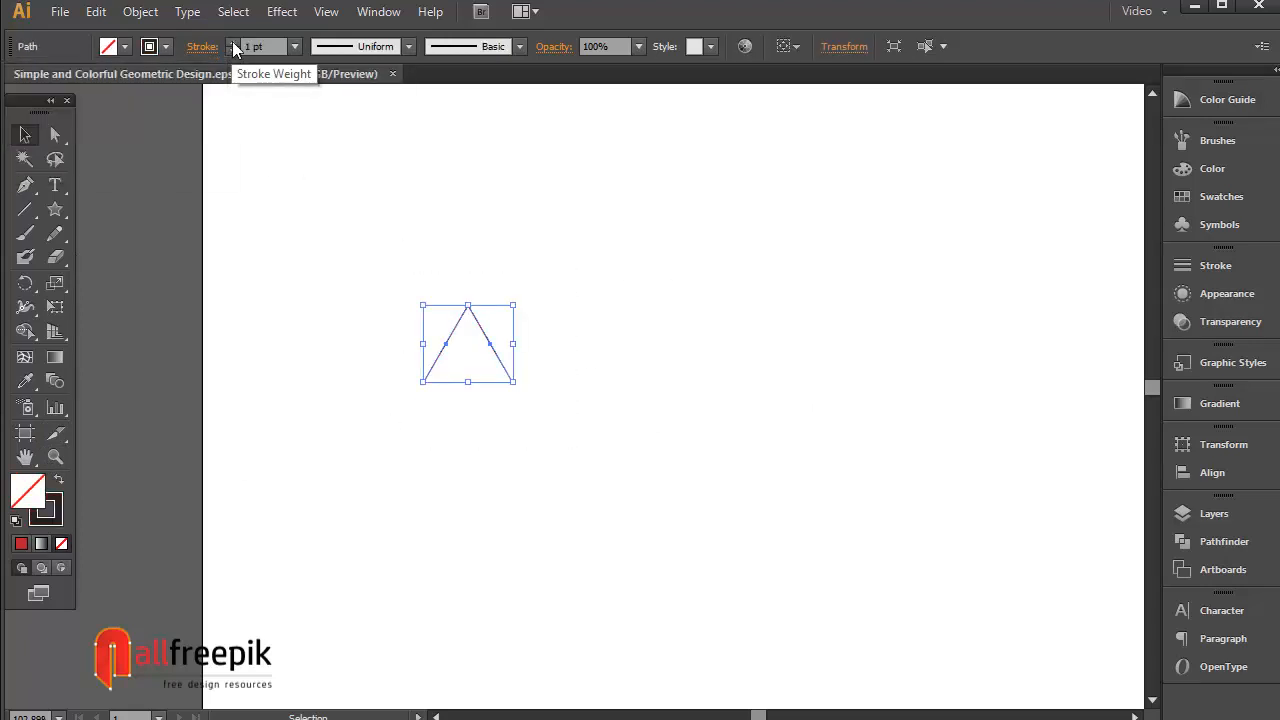
click(294, 48)
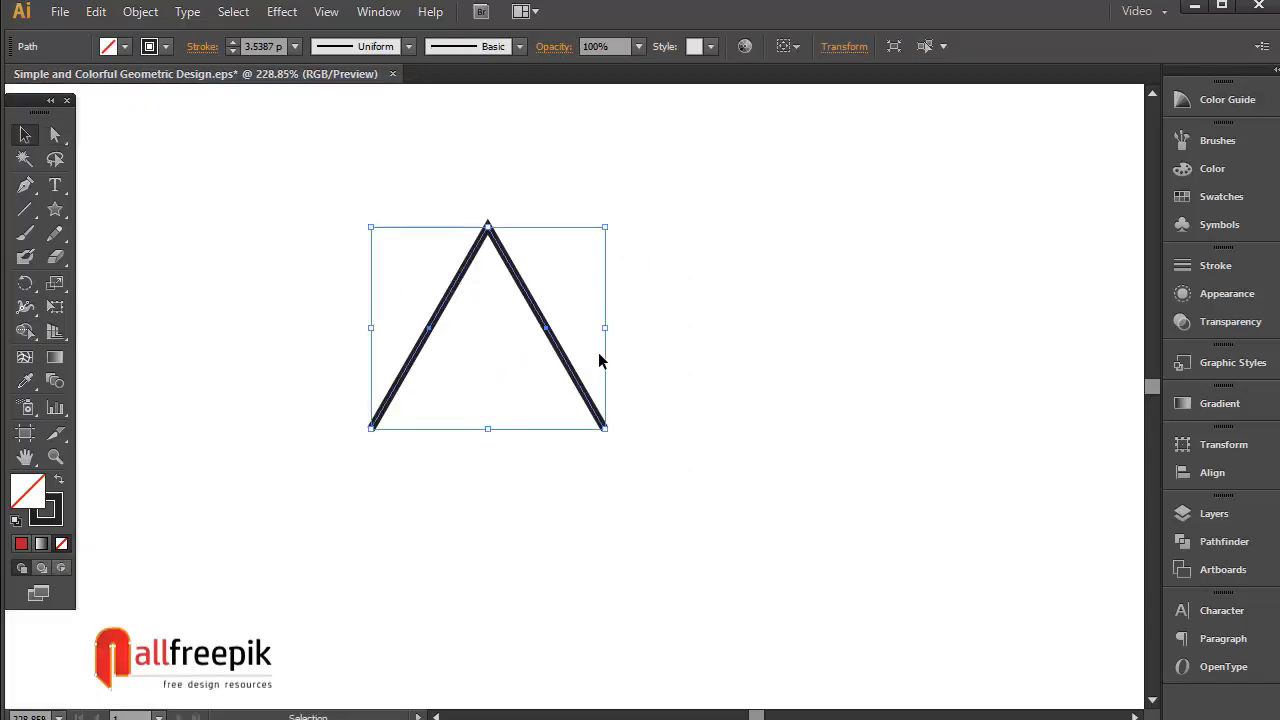
mouse_move(80, 12)
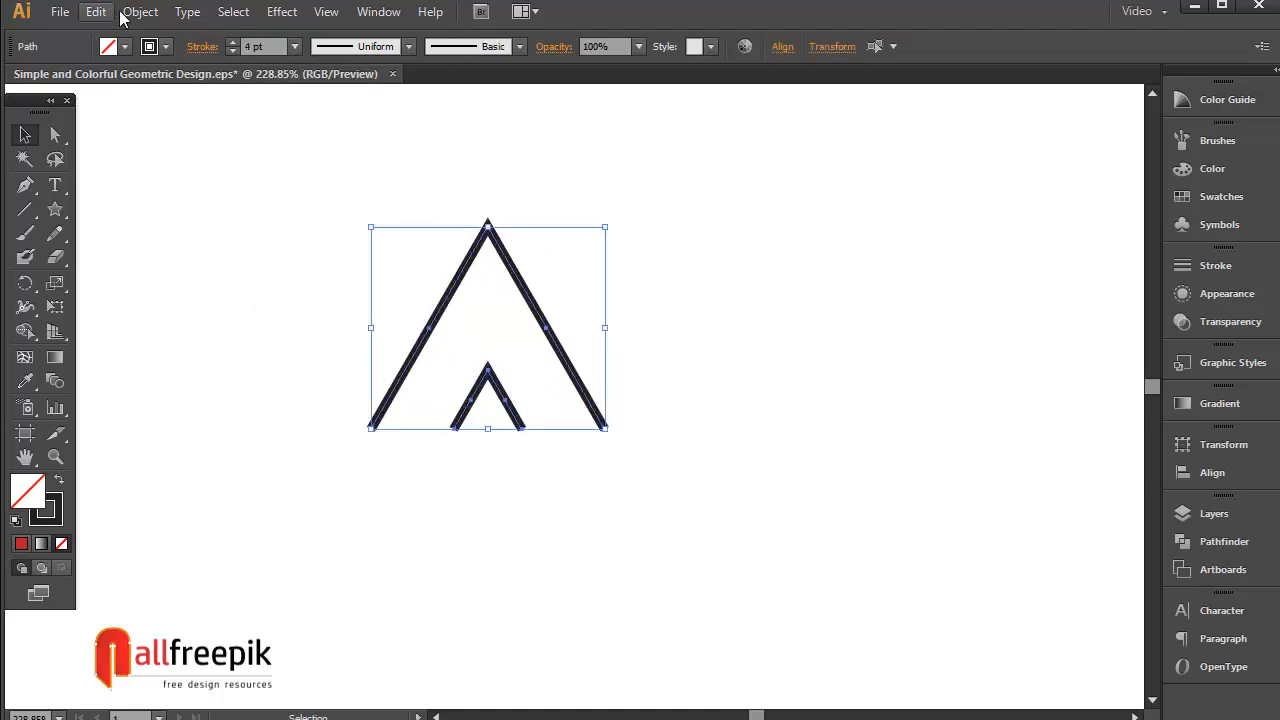
Step: Blend the large and small V shapes via Blend Options and Make, then expand into separate stripes
click(140, 12)
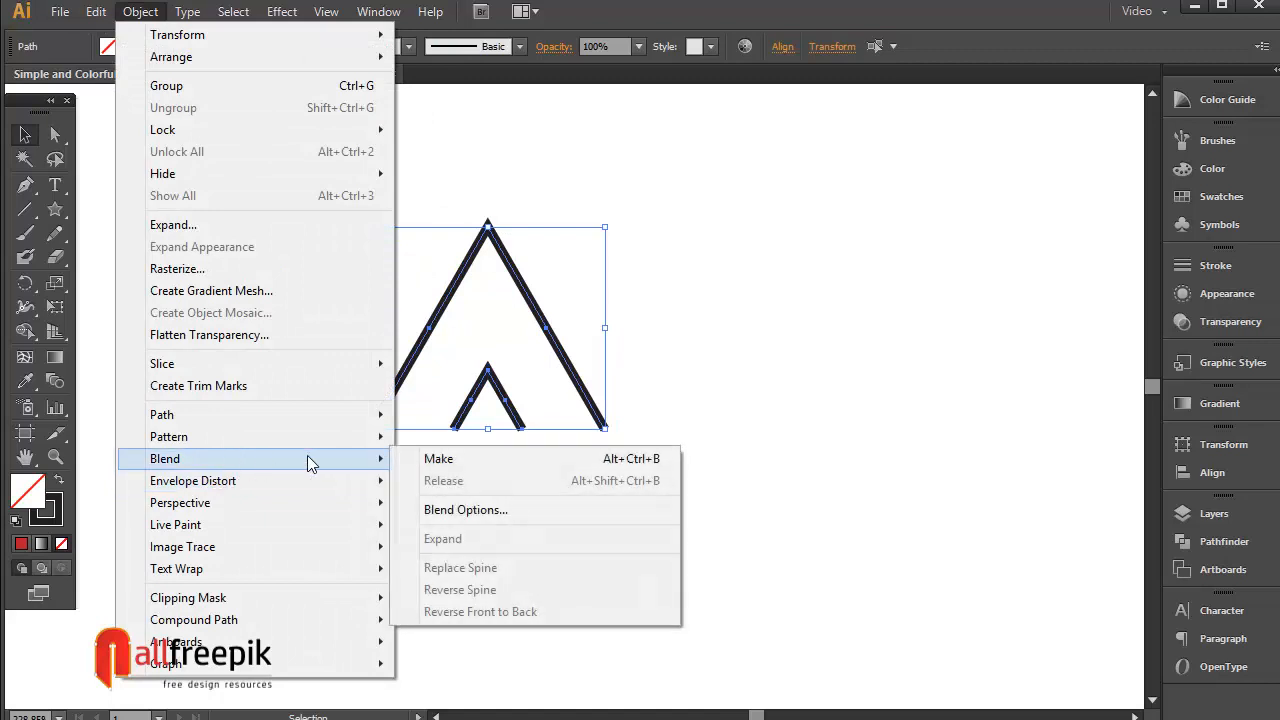
click(464, 510)
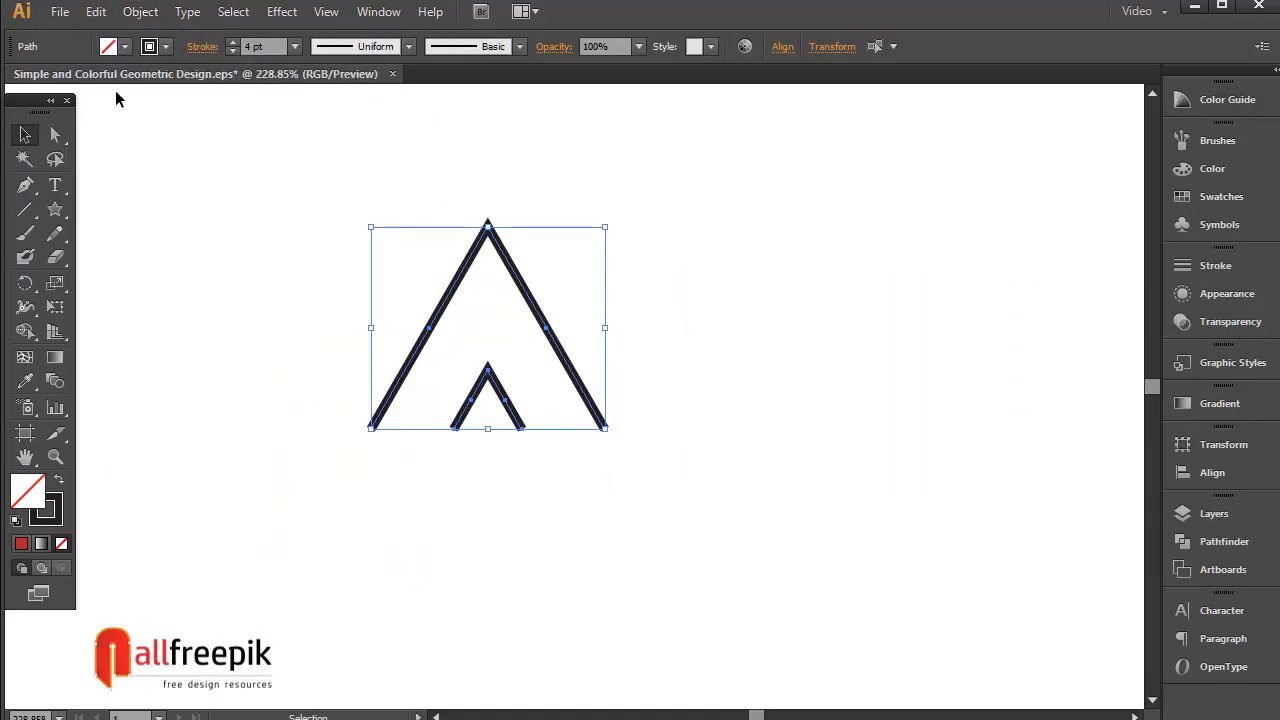
click(140, 12)
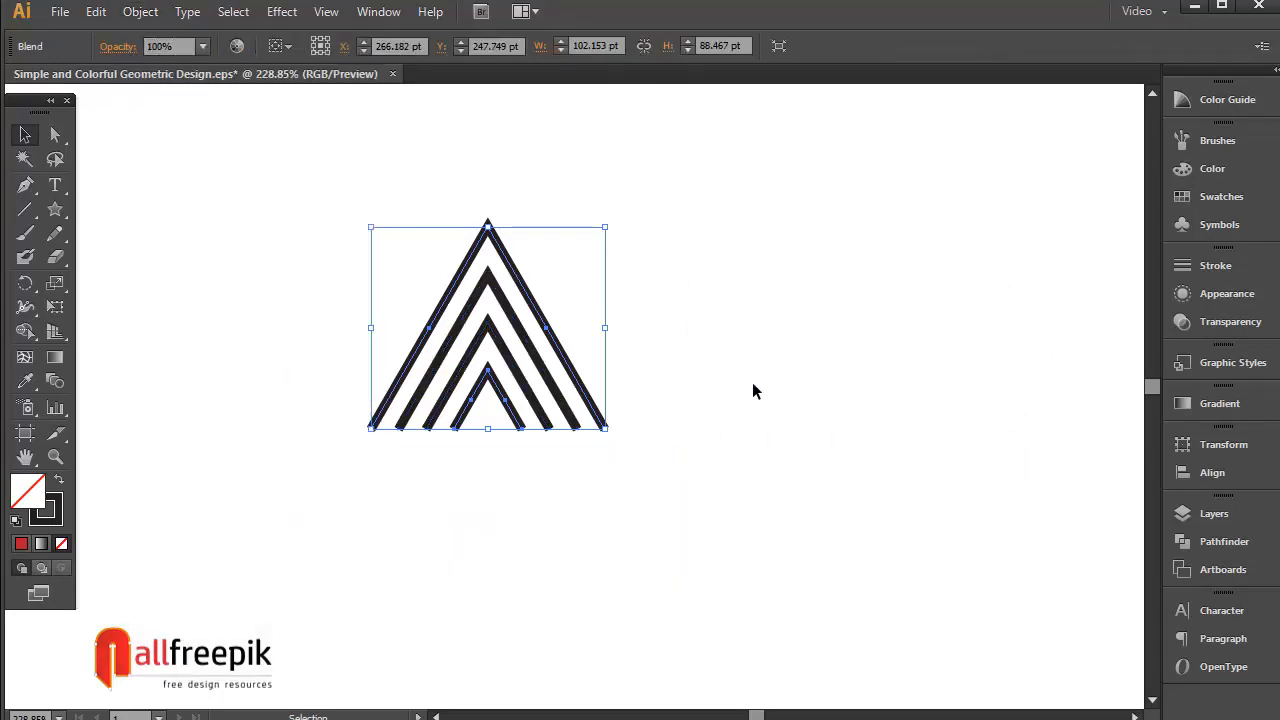
click(136, 12)
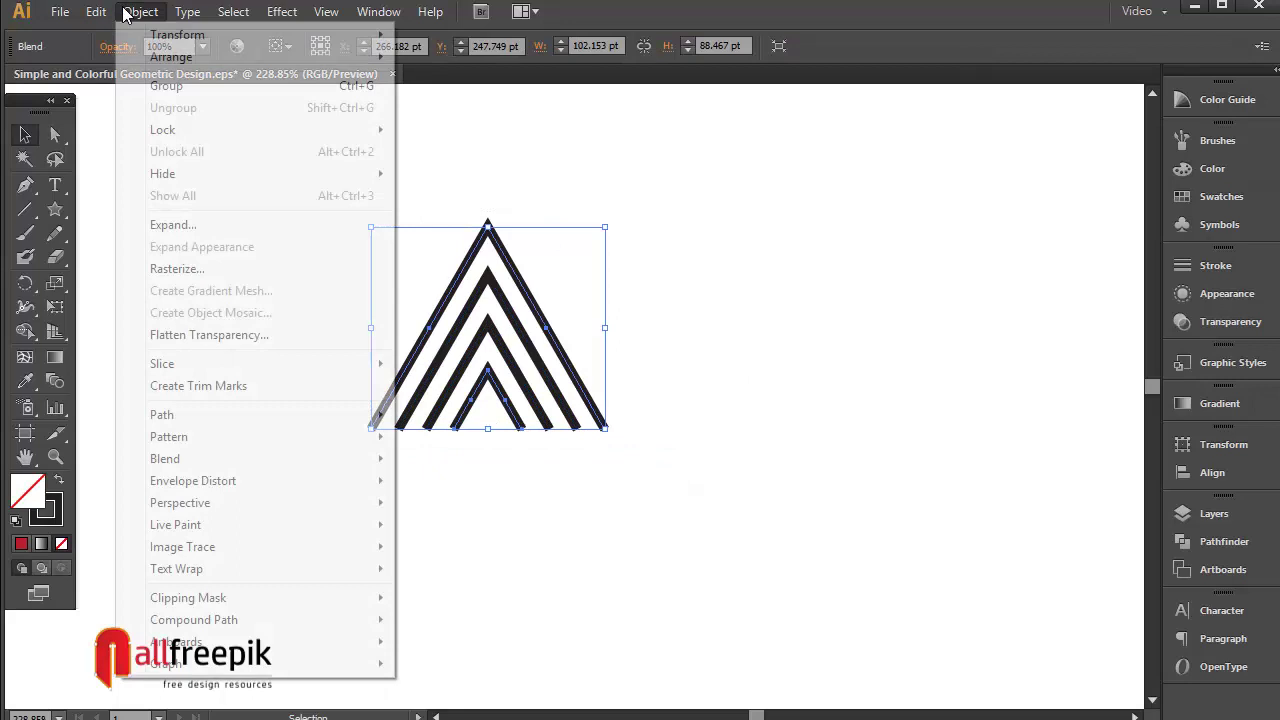
click(172, 224)
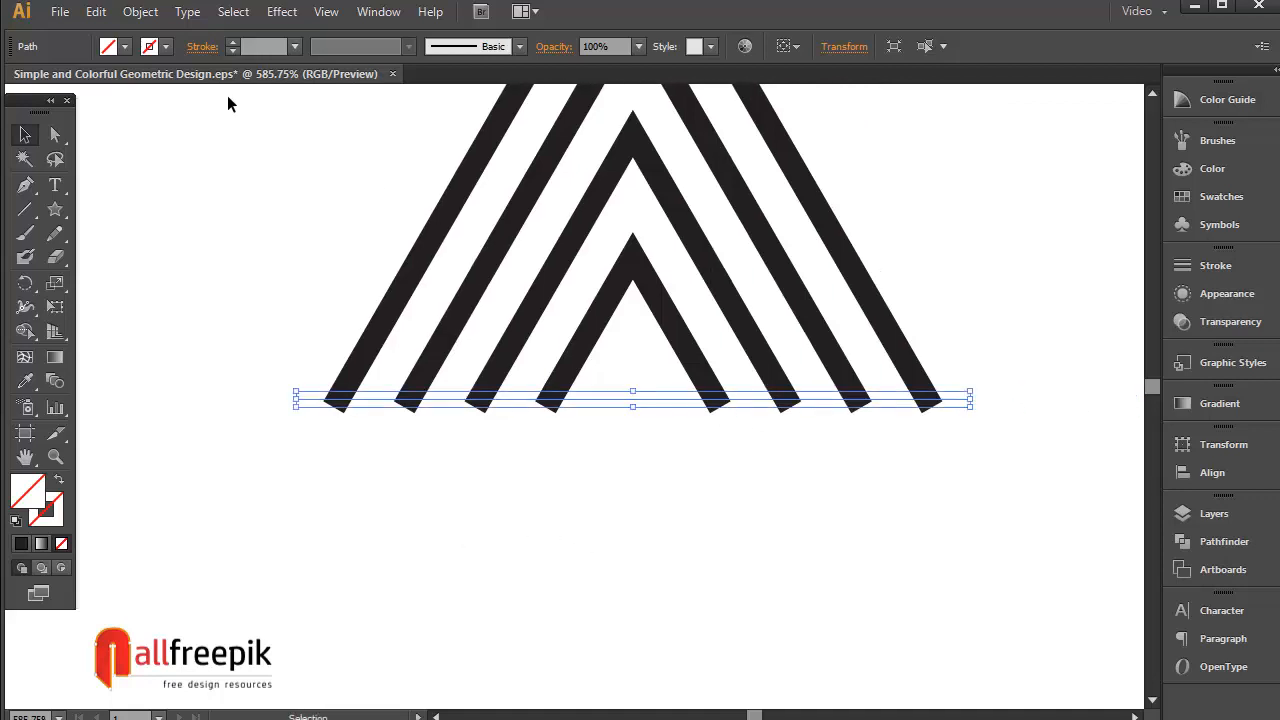
Step: Divide the stripes along the bottom line and cut away the slivers below it
click(140, 12)
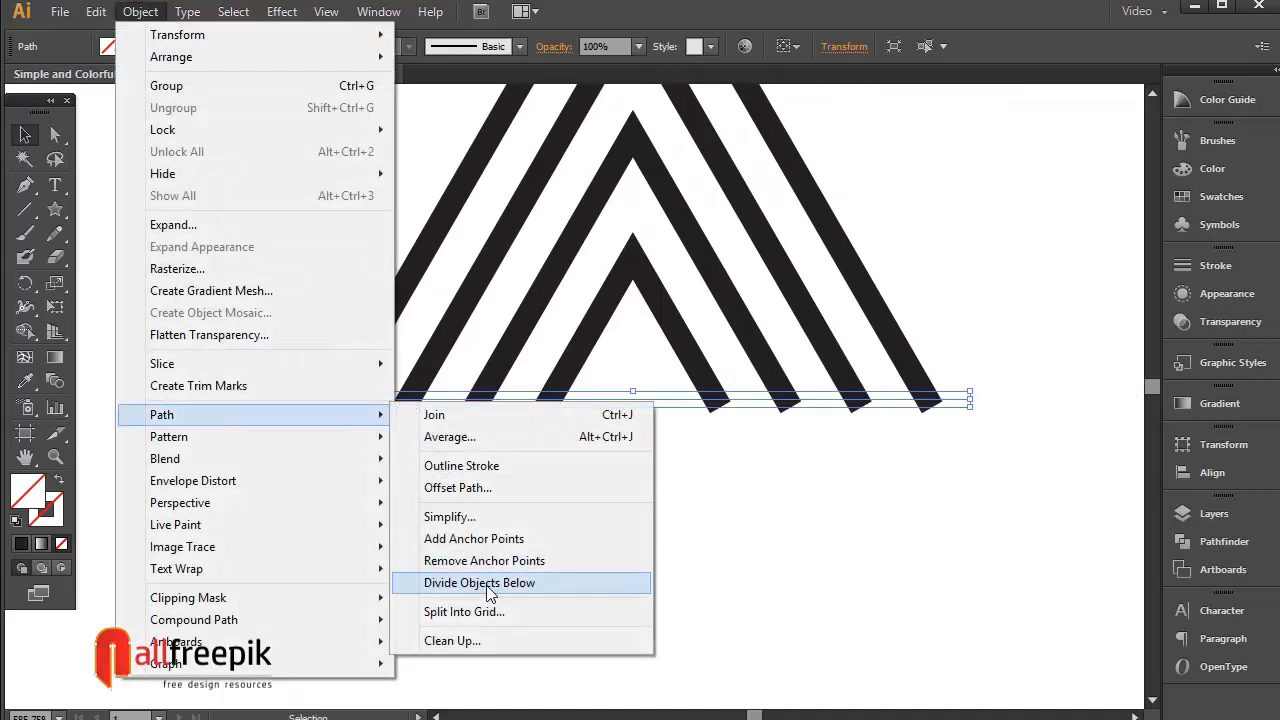
click(480, 584)
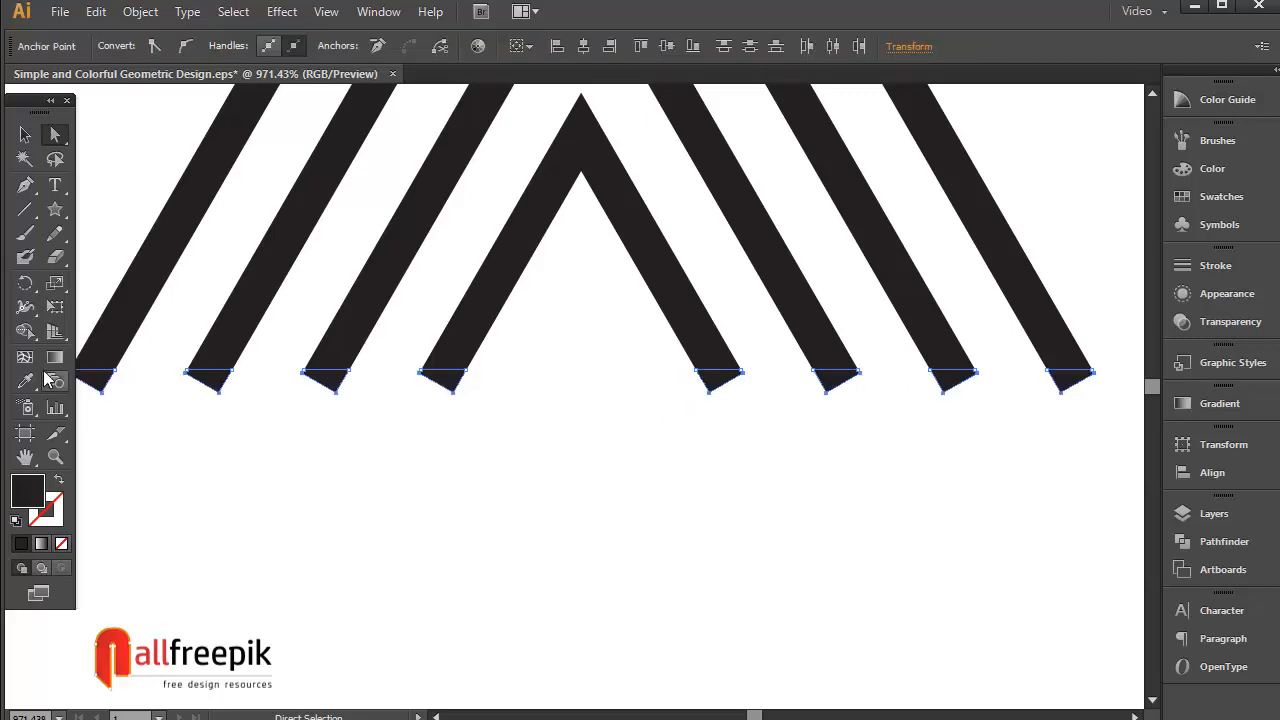
click(112, 12)
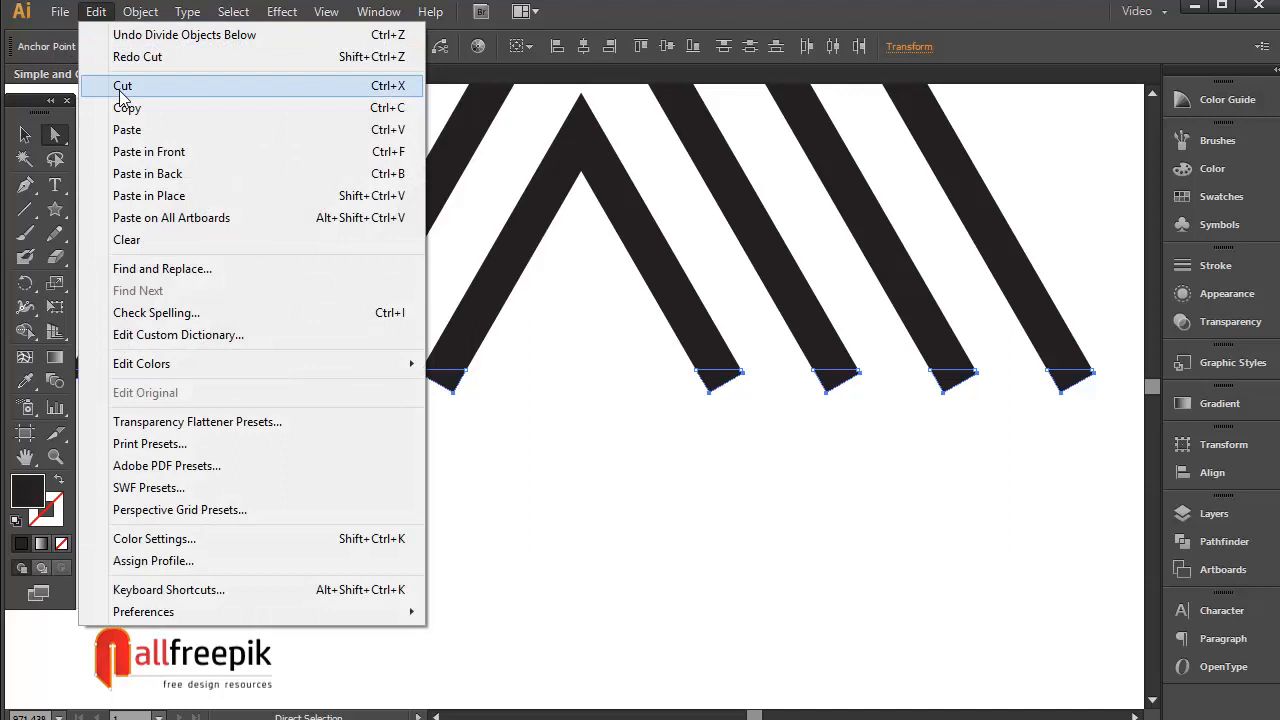
click(124, 84)
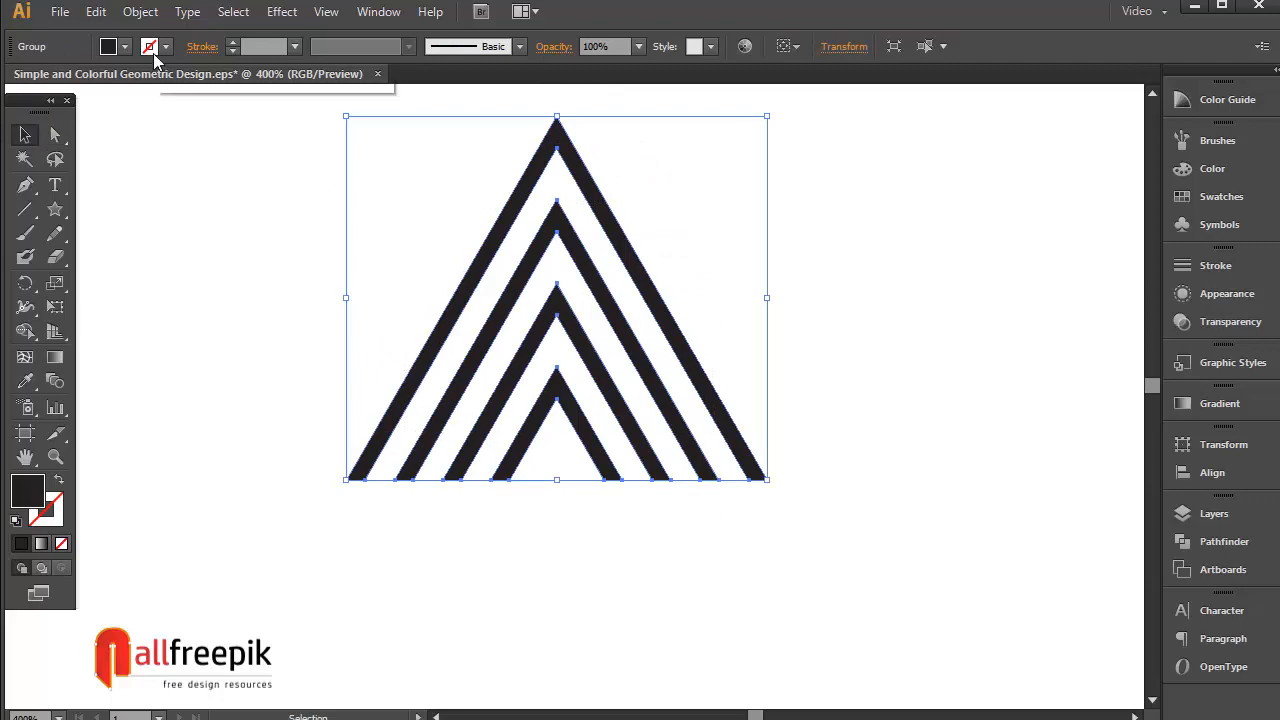
Step: Group the trimmed nested stripes into one object
click(136, 12)
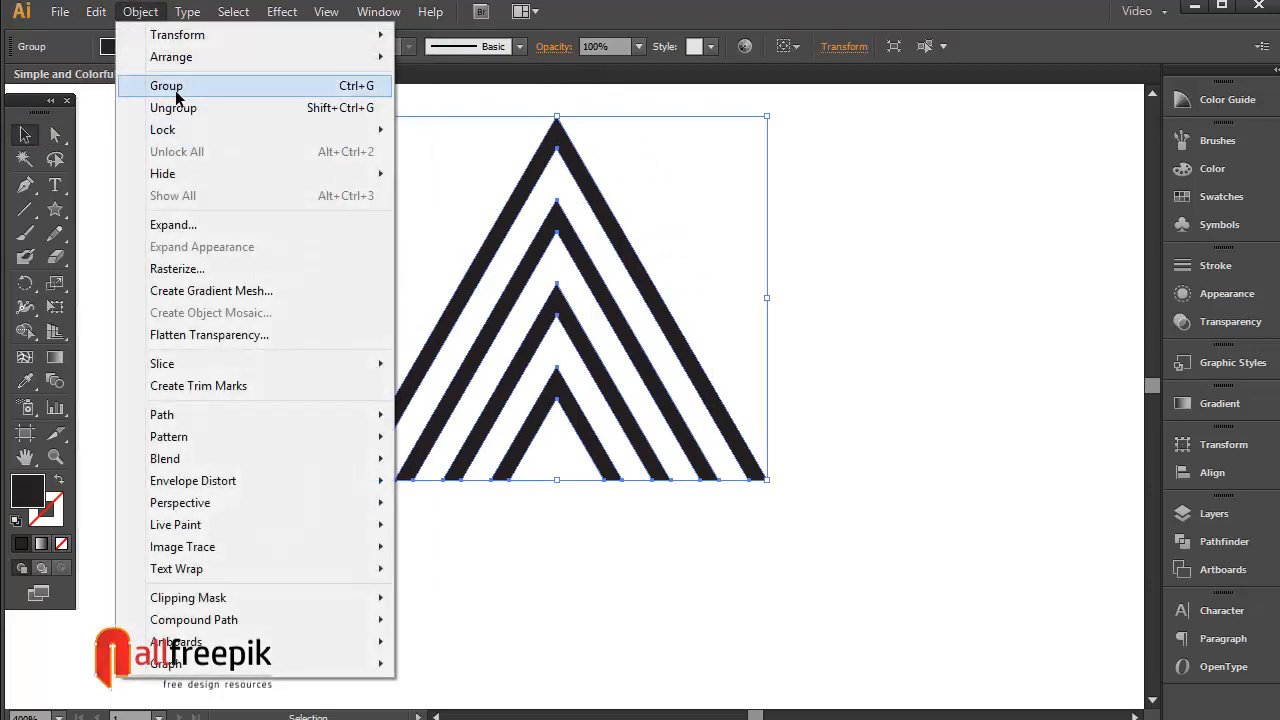
click(166, 84)
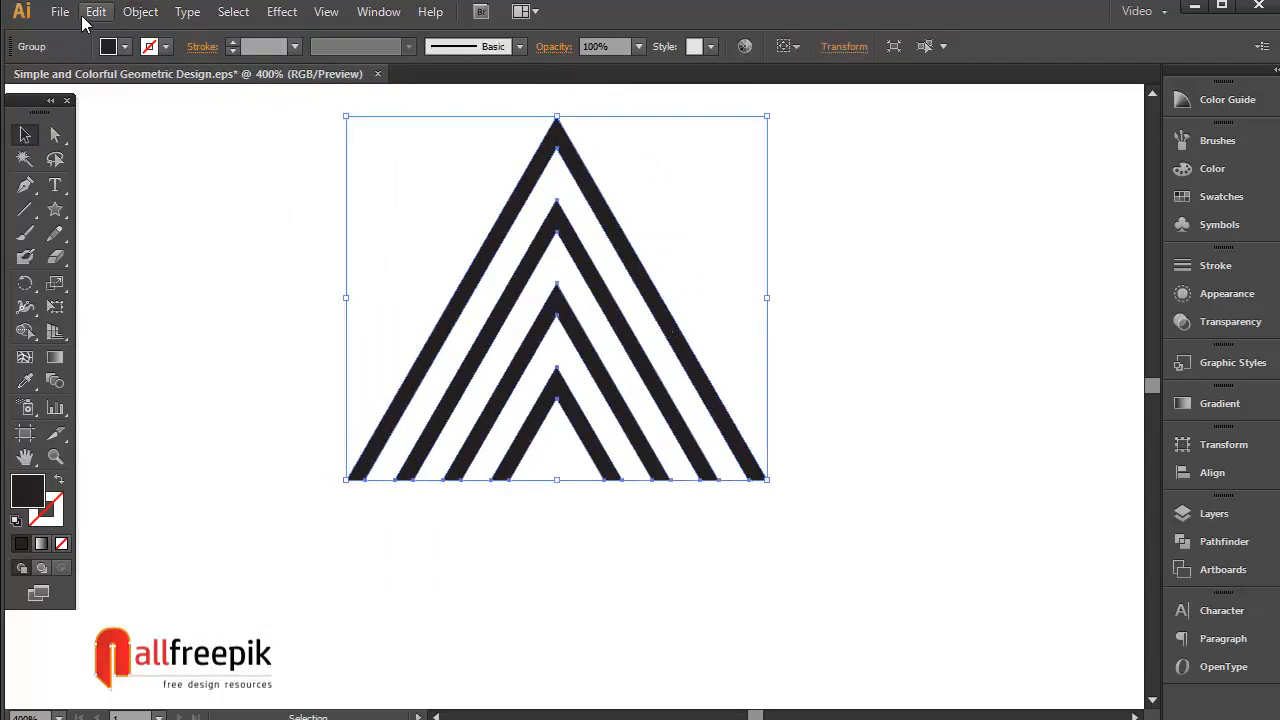
Step: Rotate a copy of the striped triangle sideways and move it right so the stripes interlock
click(94, 12)
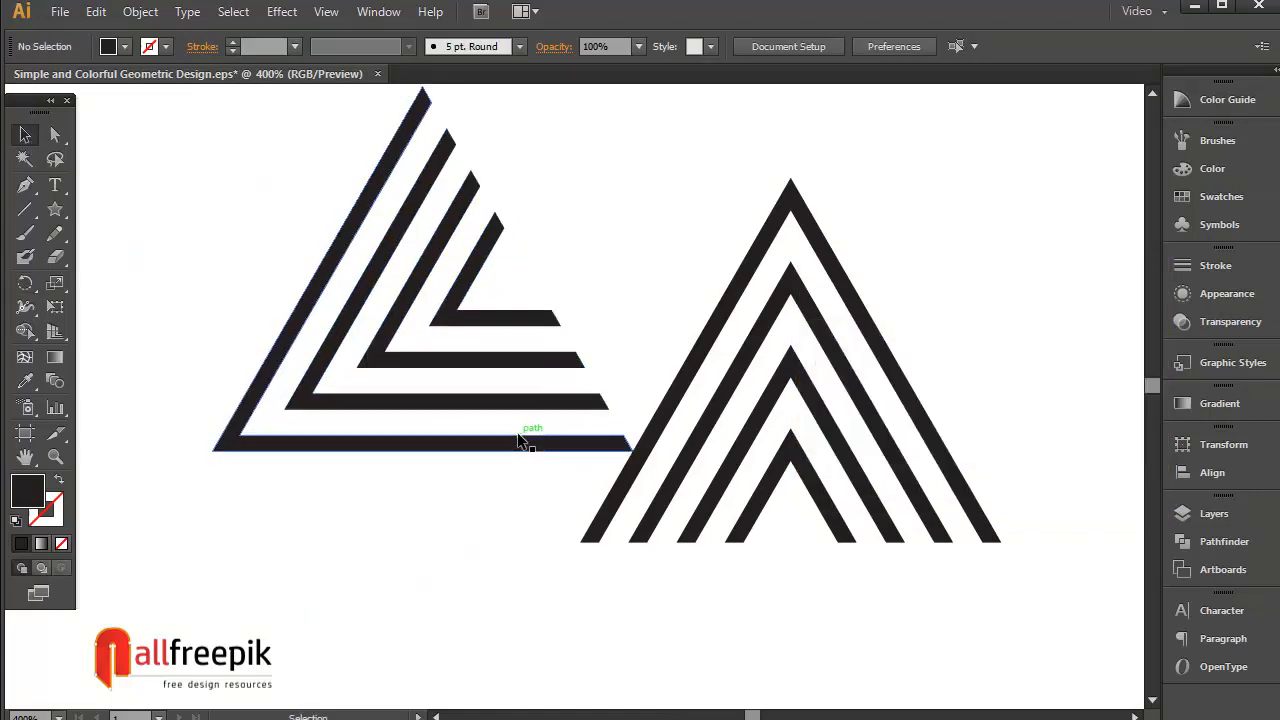
drag(520, 440, 468, 536)
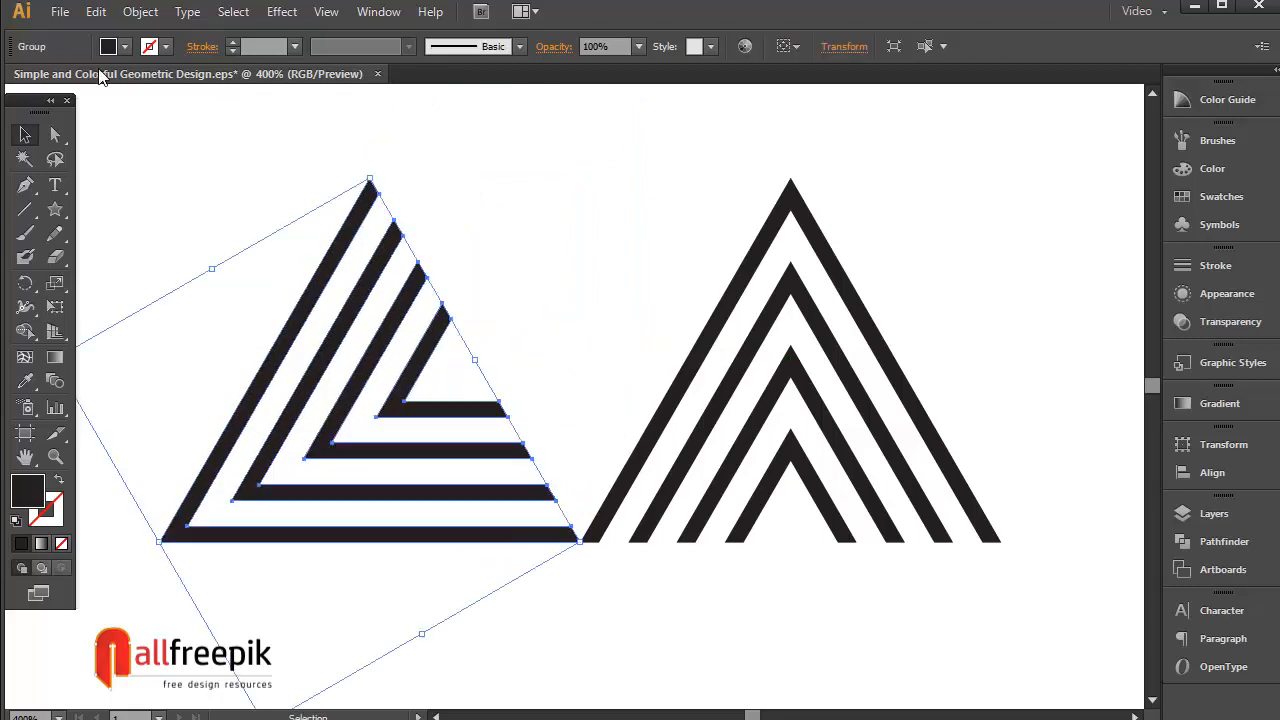
click(96, 12)
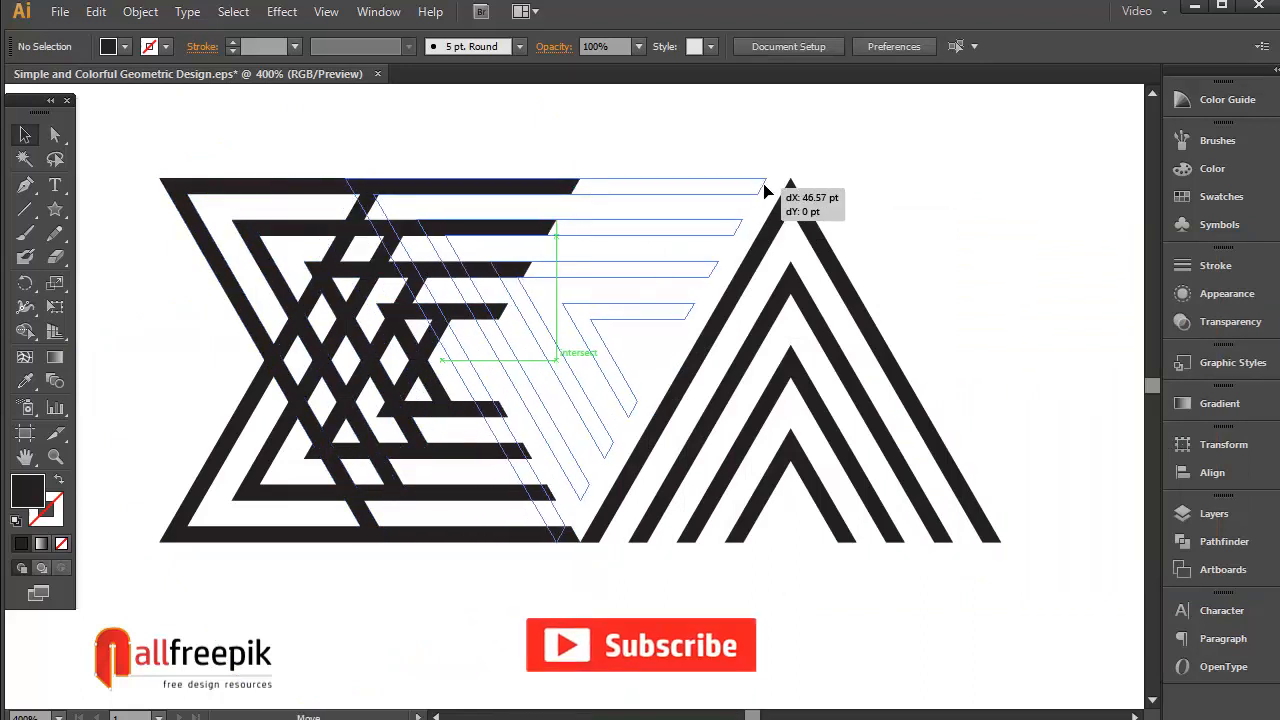
drag(764, 190, 784, 188)
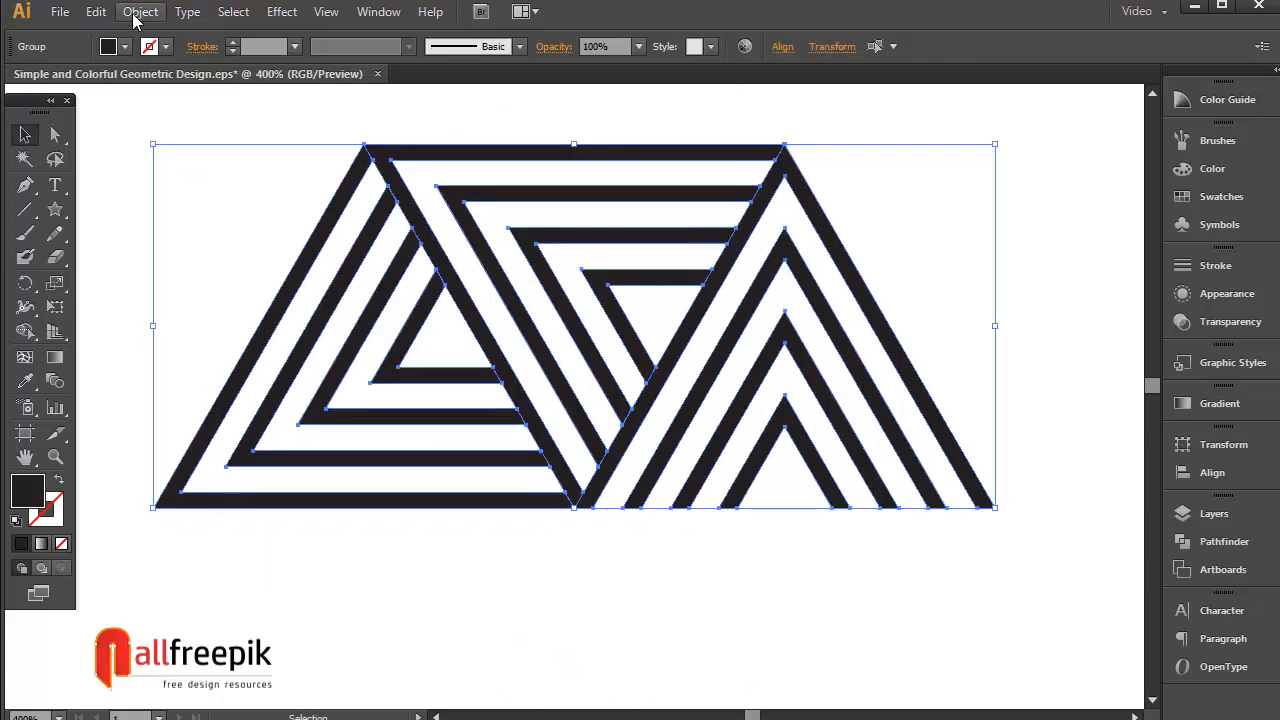
mouse_move(66, 12)
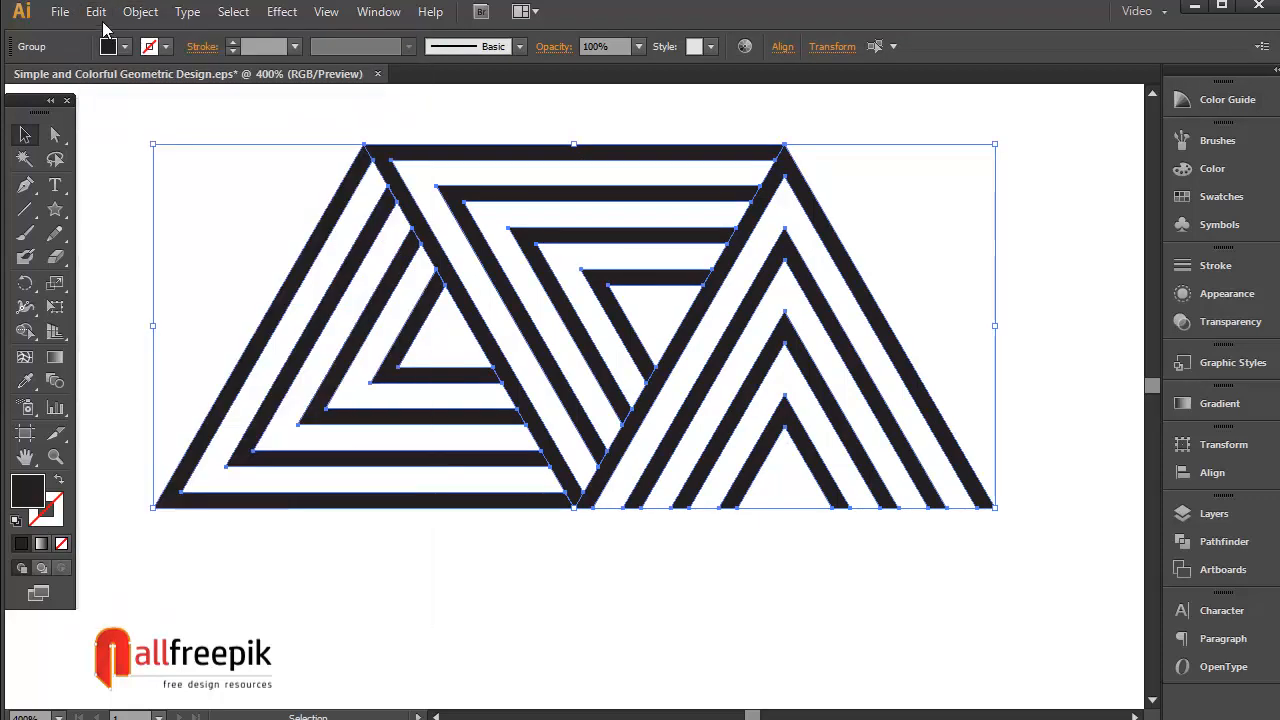
mouse_move(828, 226)
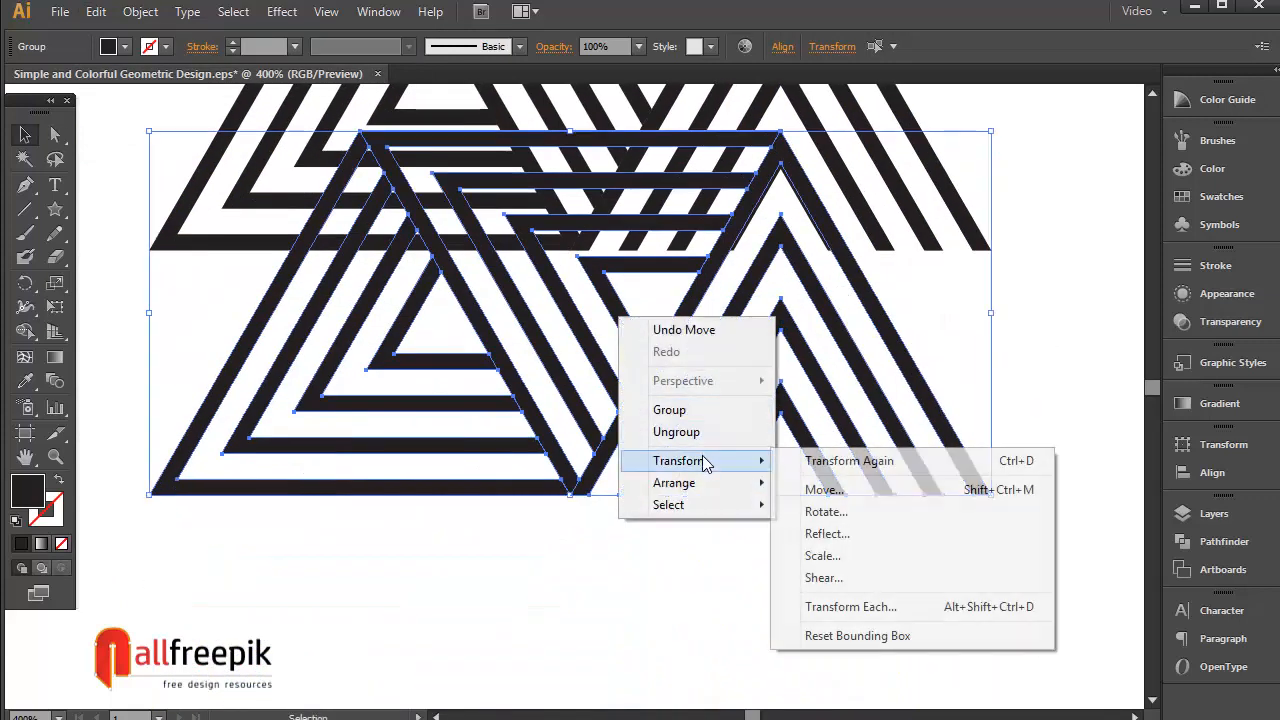
mouse_move(860, 544)
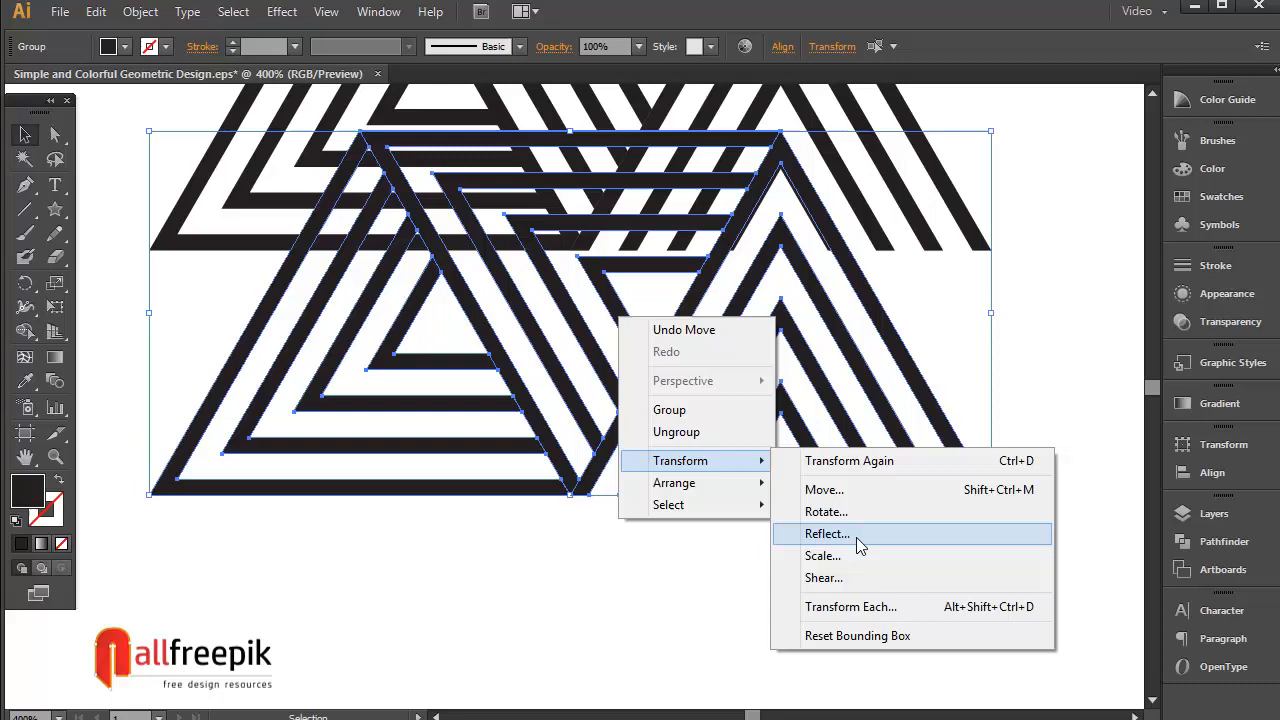
Step: Reflect the copied pair horizontally, then vertically, completing the striped hexagon
click(828, 532)
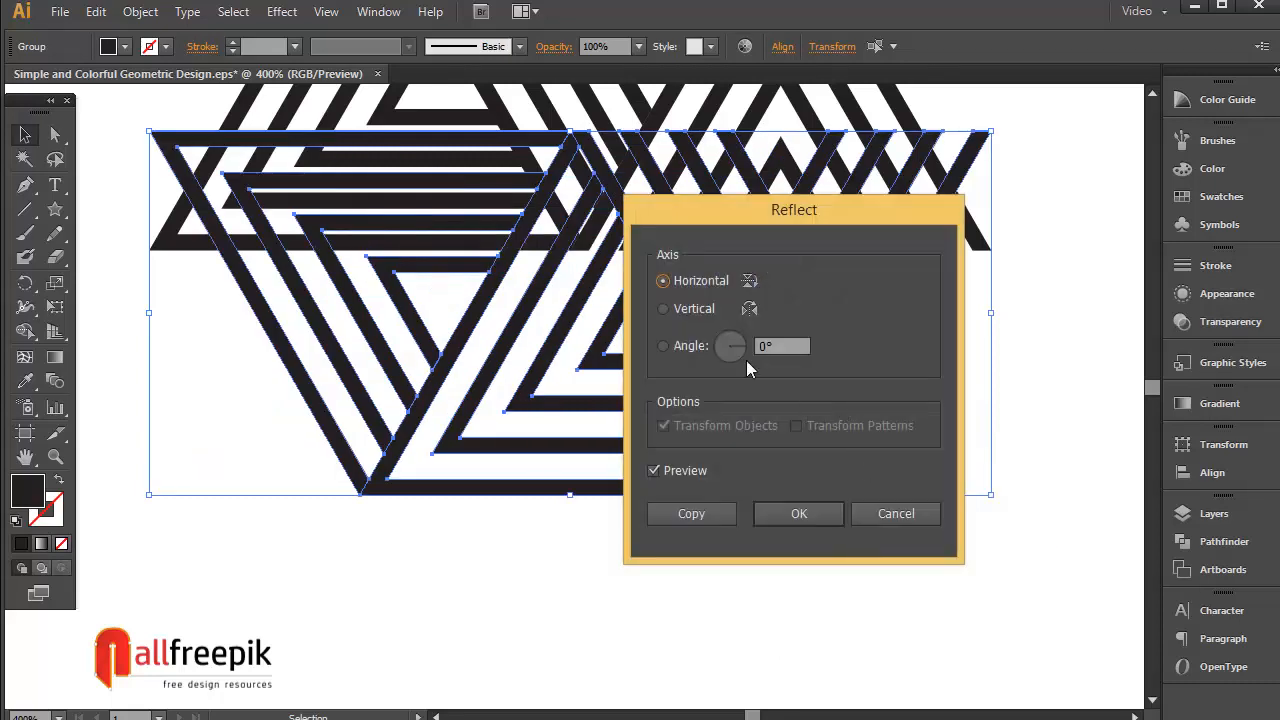
click(798, 514)
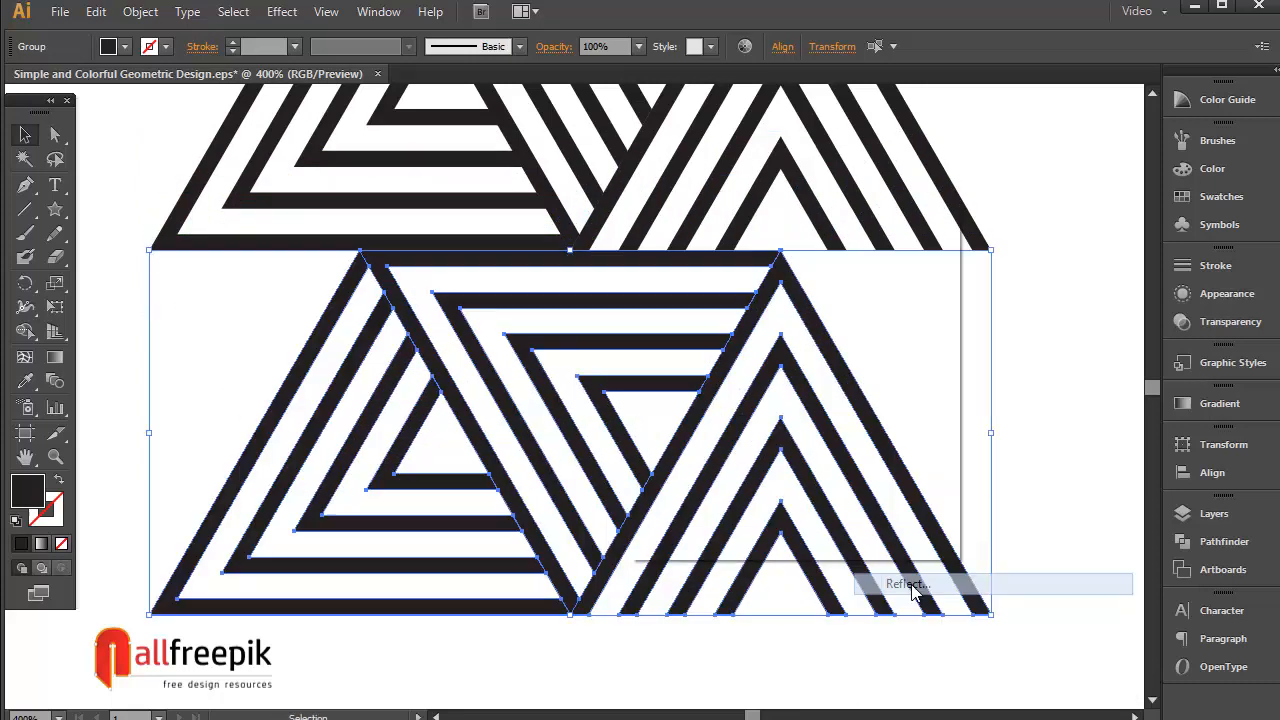
click(904, 584)
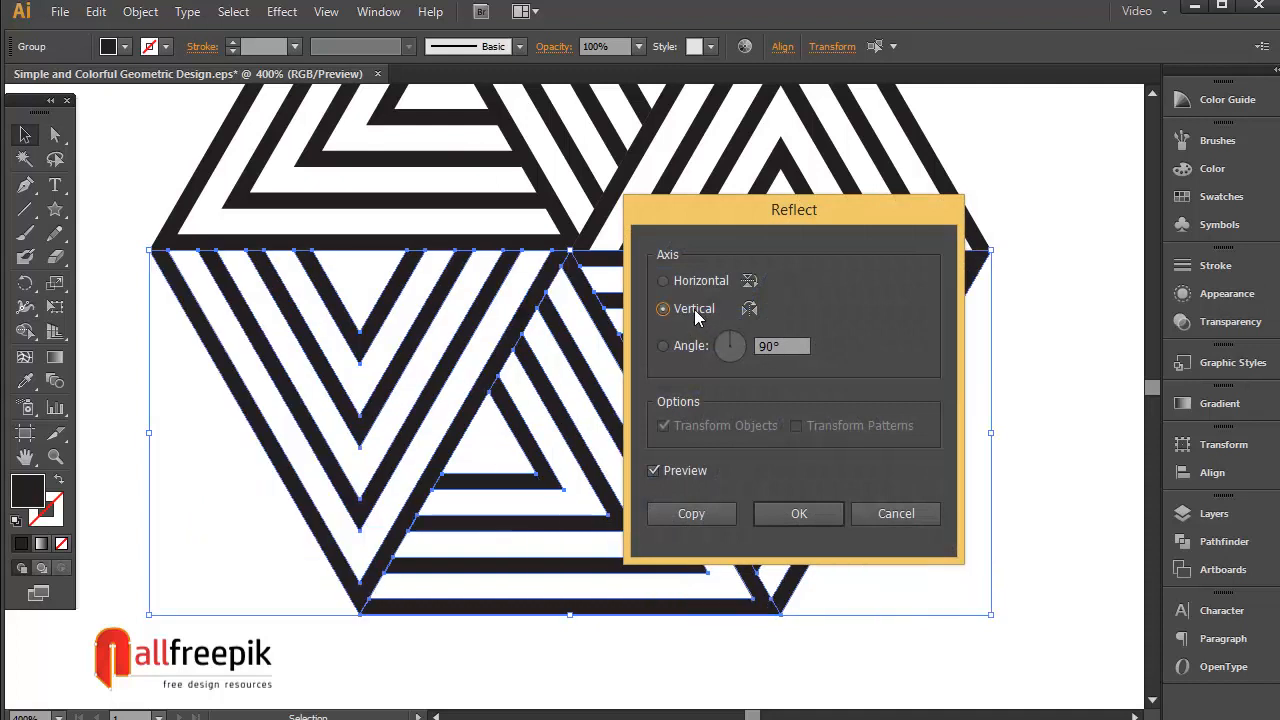
click(798, 512)
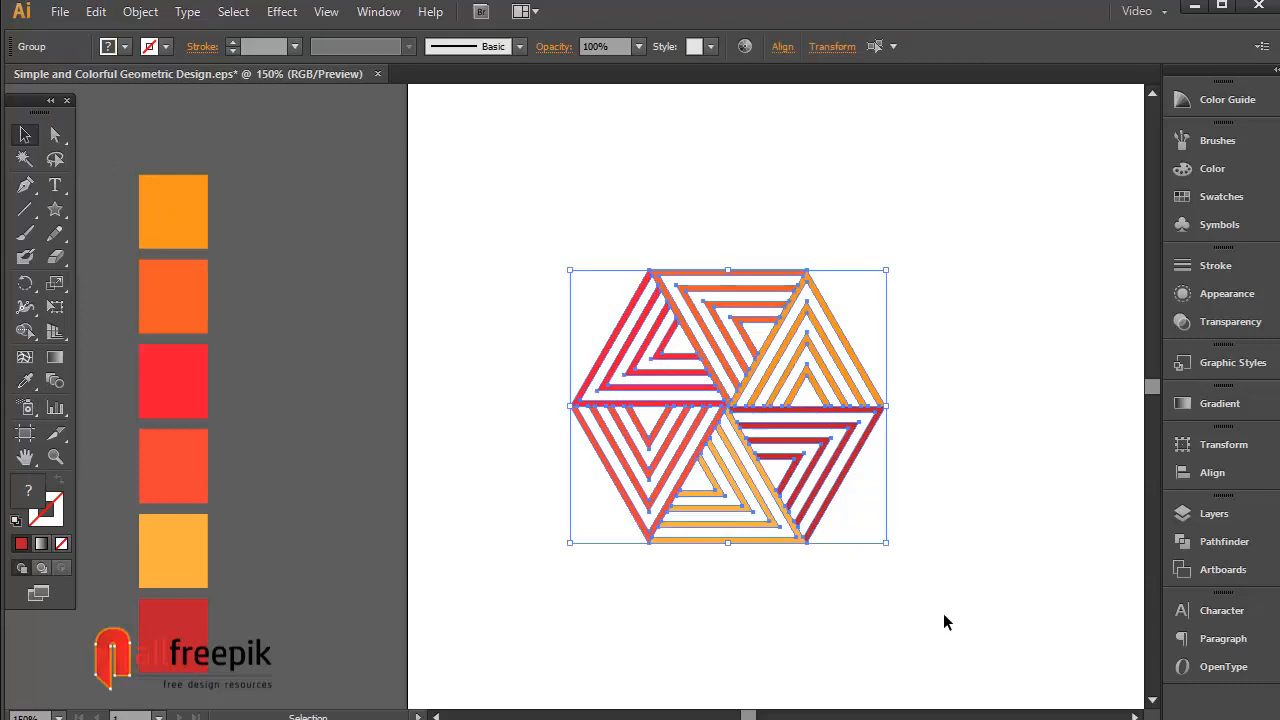
Step: Deselect the recoloured red-orange-yellow hexagon
click(158, 12)
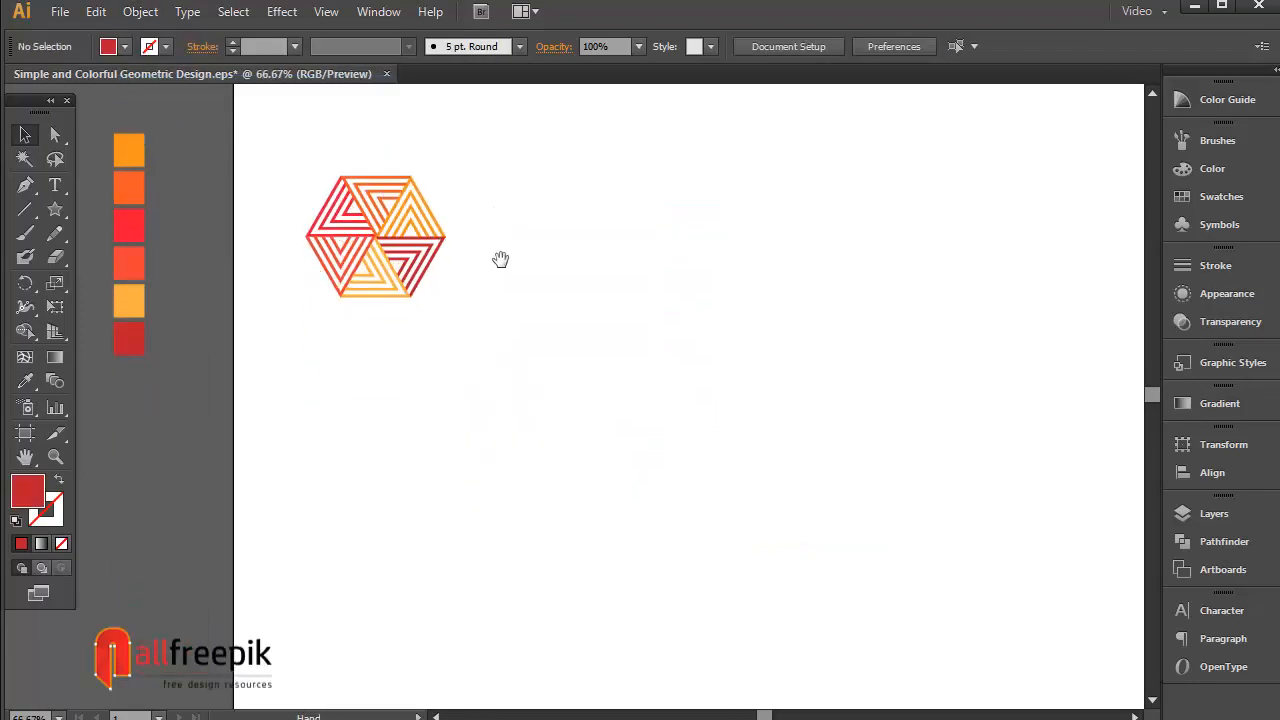
Step: Make a pattern swatch from the hexagon with Tile Type Hex by Column and save it
click(140, 12)
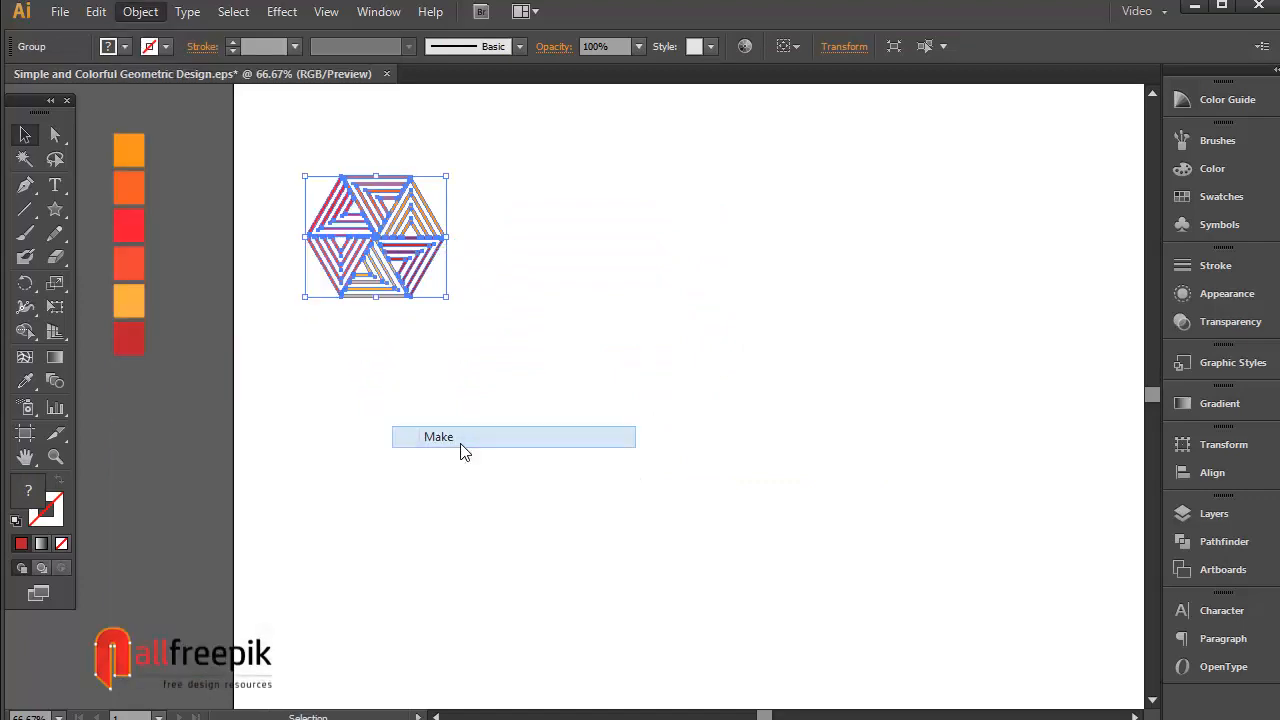
click(436, 436)
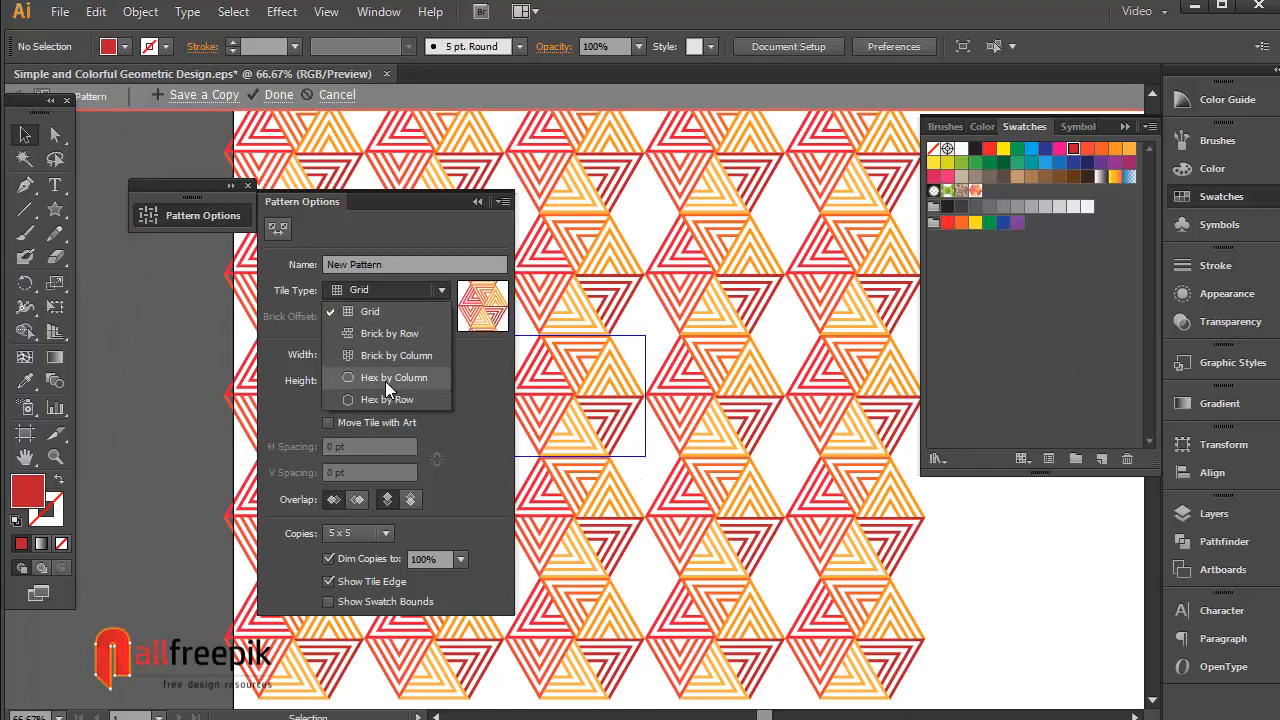
click(392, 376)
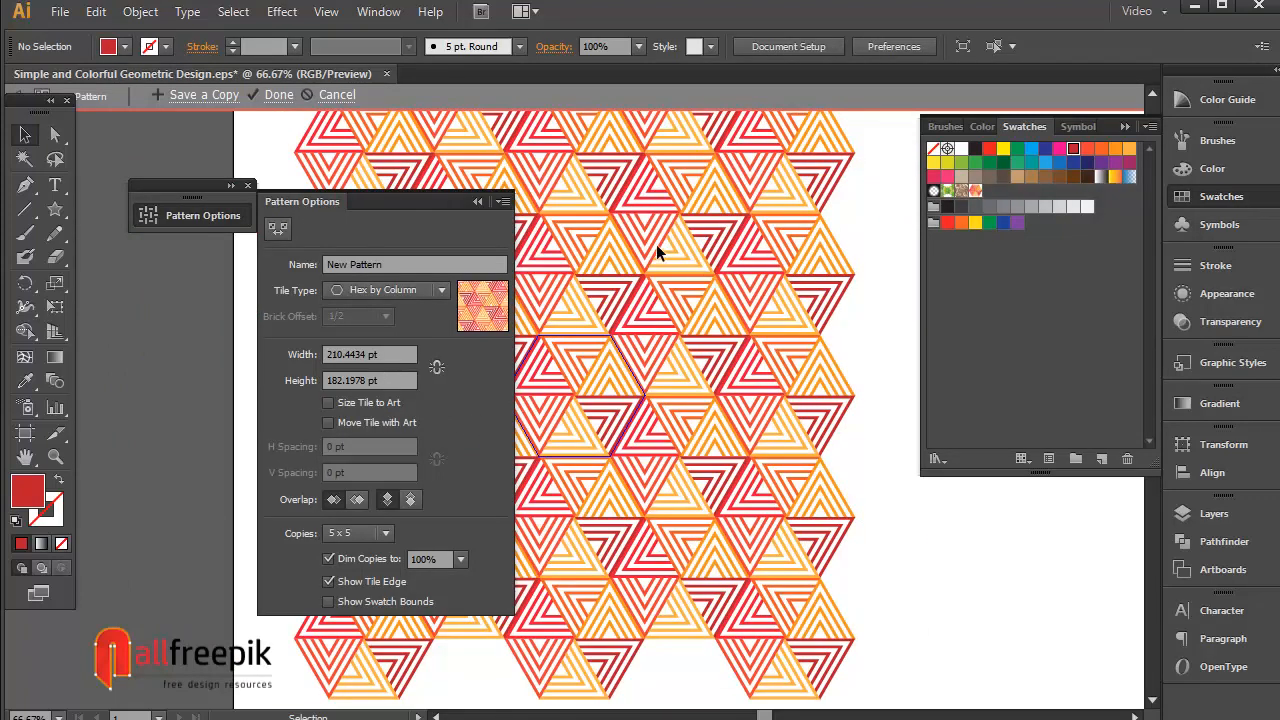
mouse_move(278, 104)
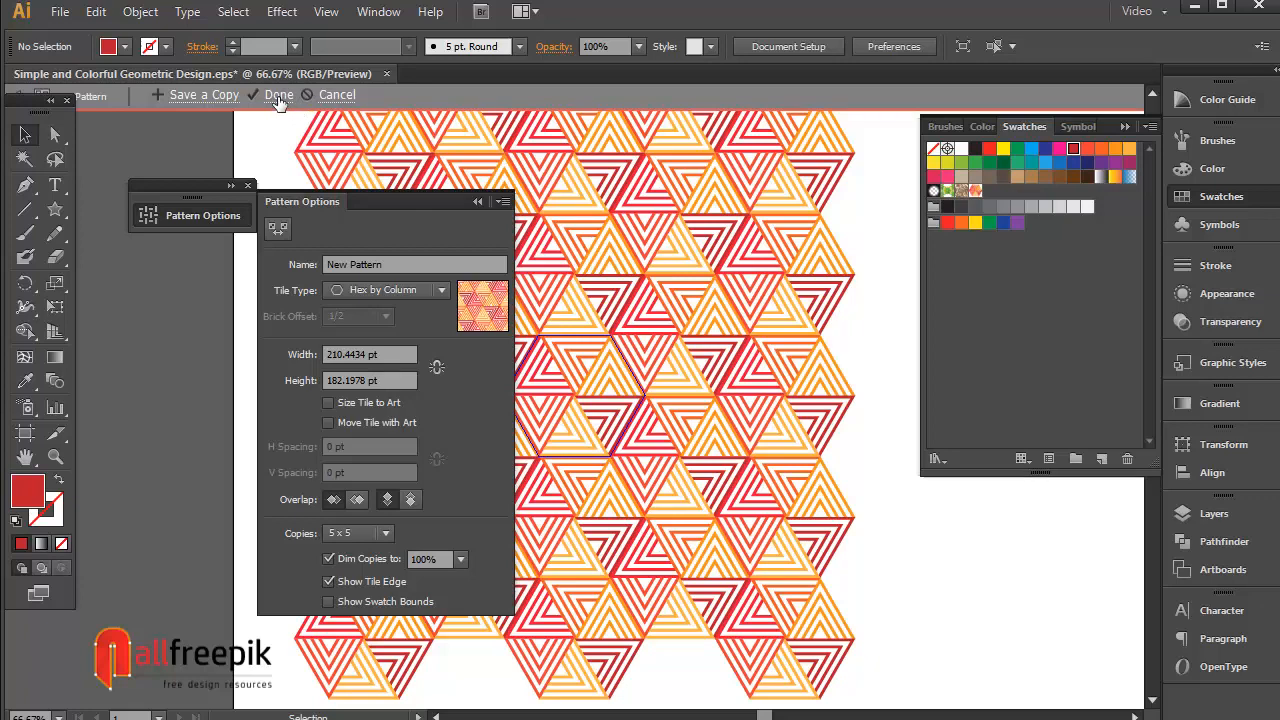
click(280, 94)
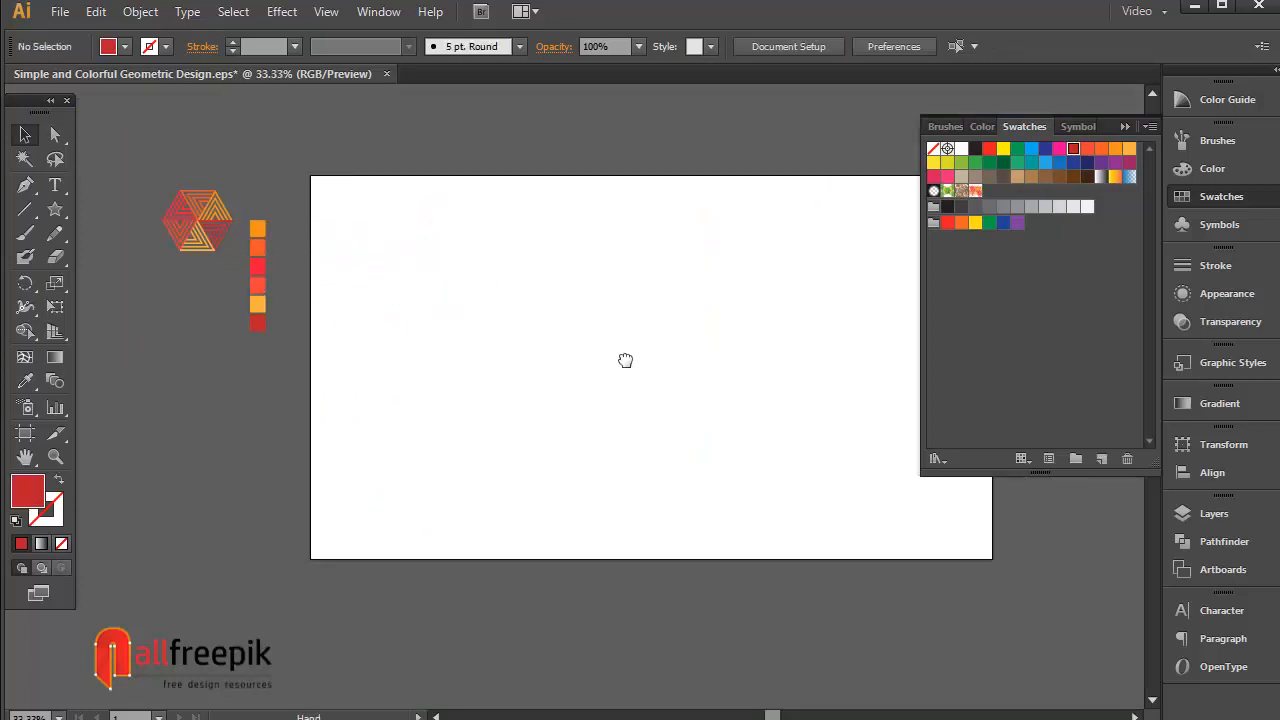
Step: Draw a large red rectangle across most of the artboard as the background
click(56, 212)
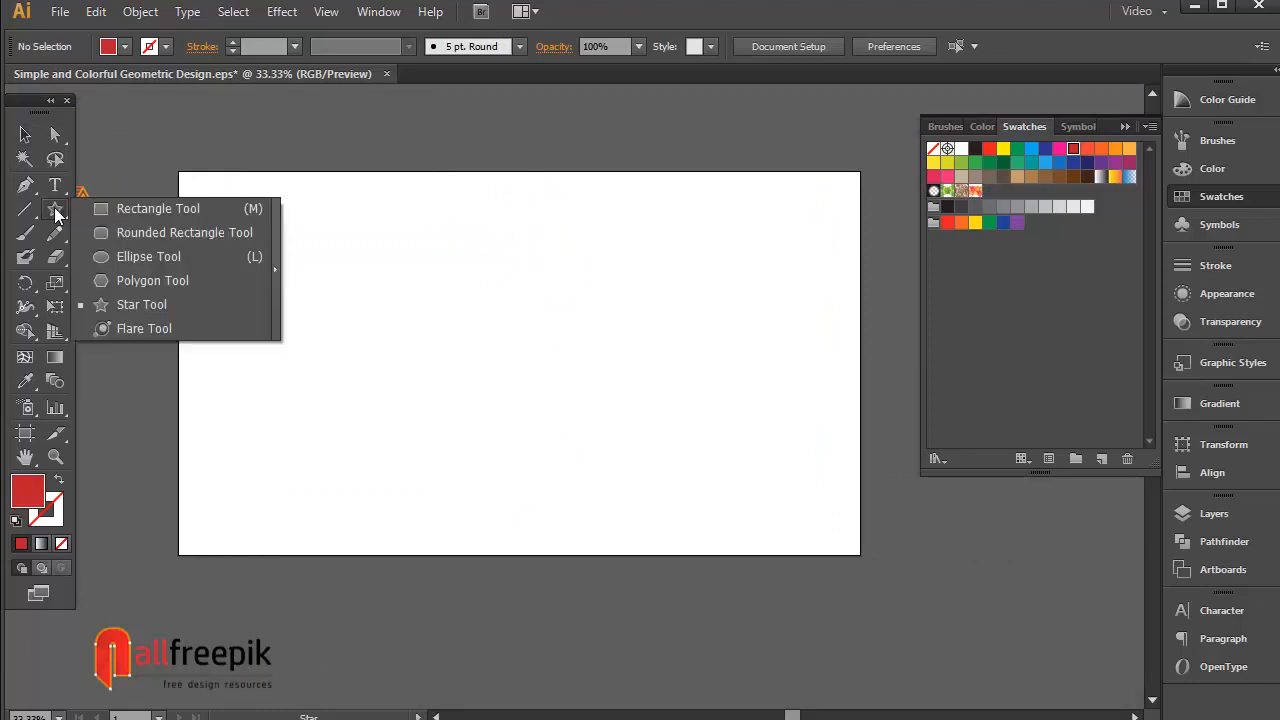
drag(212, 212, 814, 520)
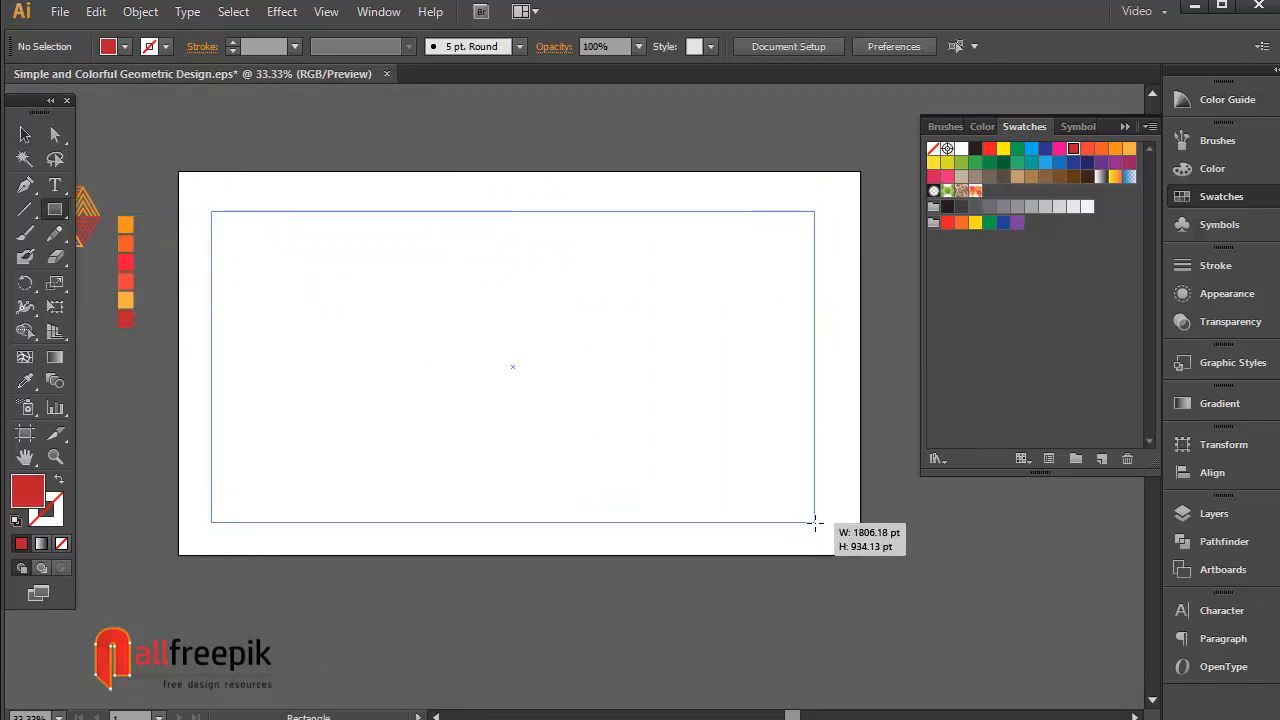
drag(212, 212, 820, 524)
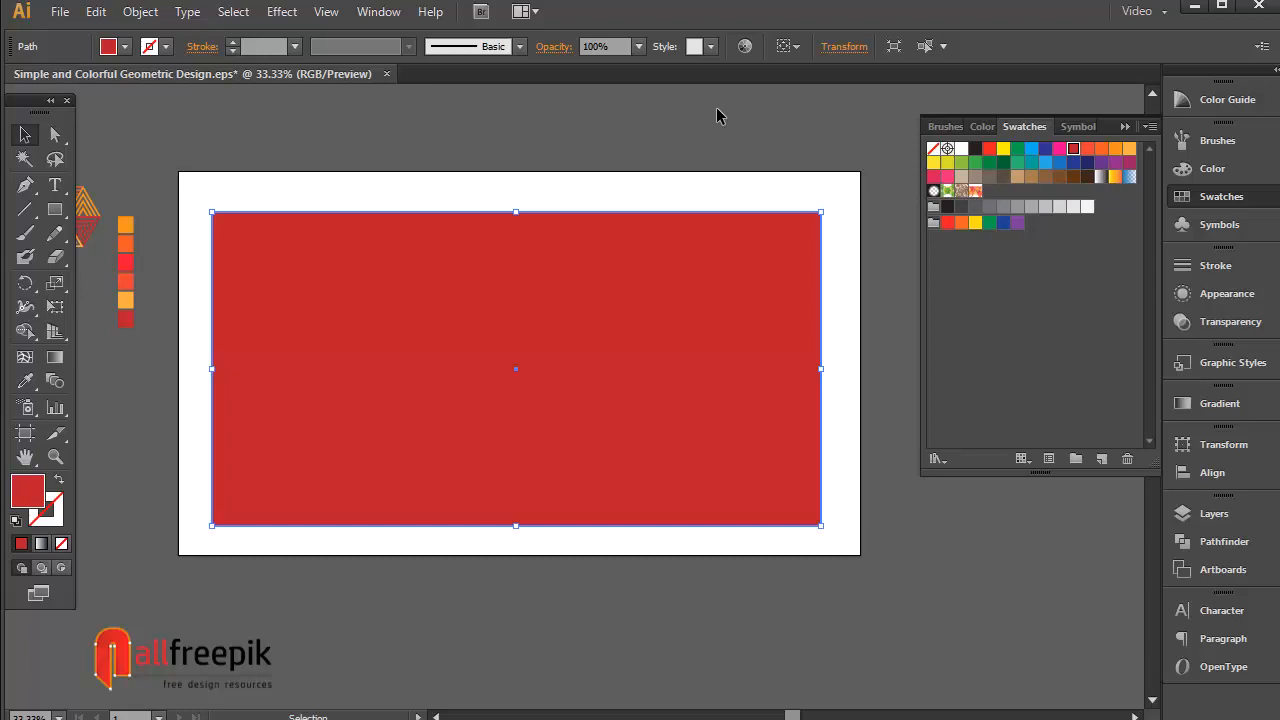